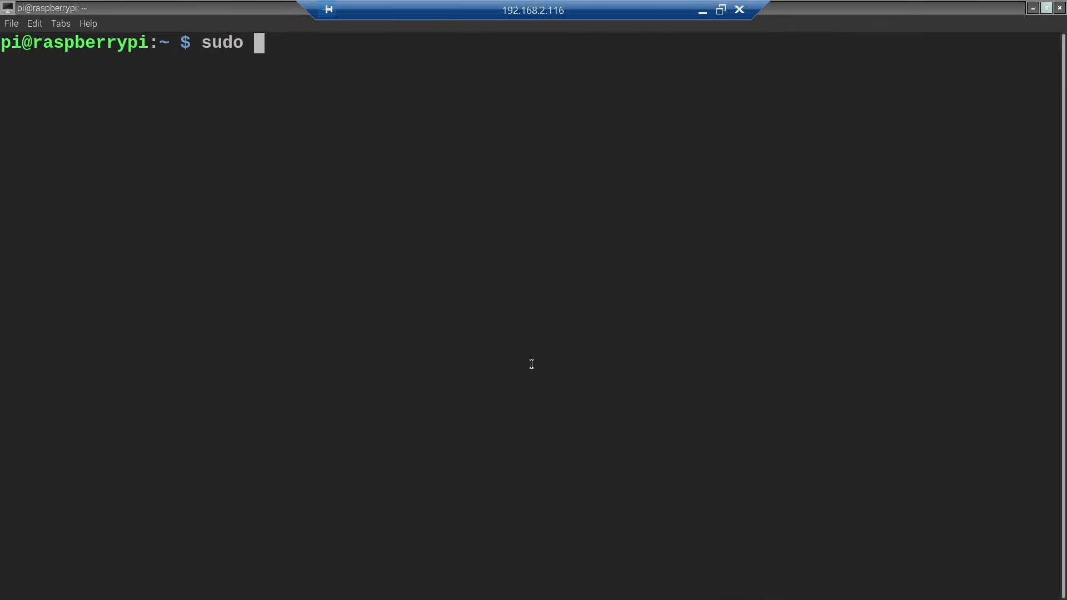
Run sudo raspi-config and move toward Interface Options to enable the camera.
text(raspi-confi)
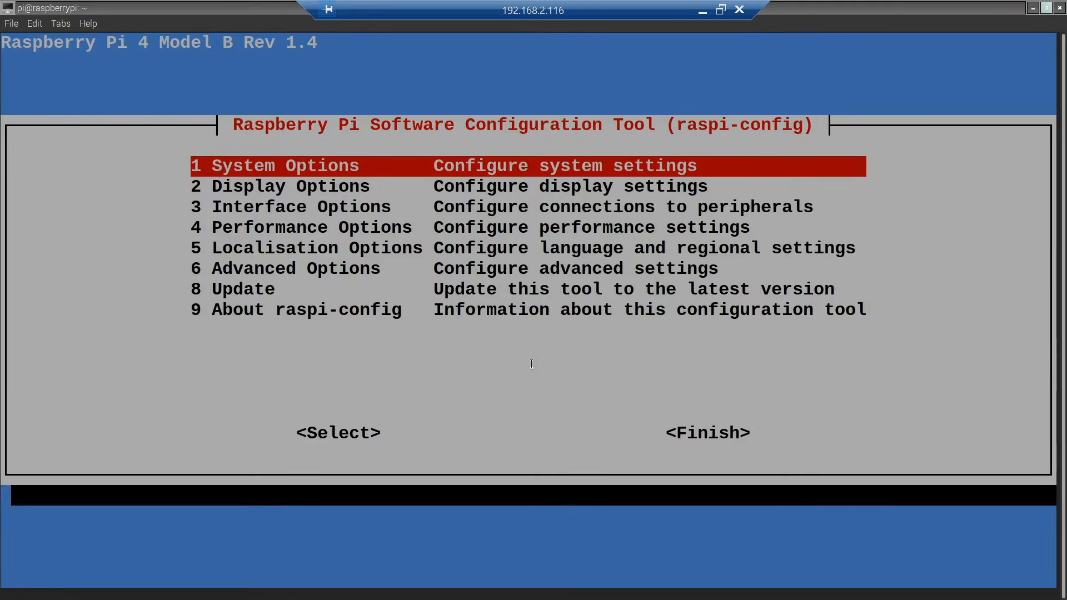
key(Down)
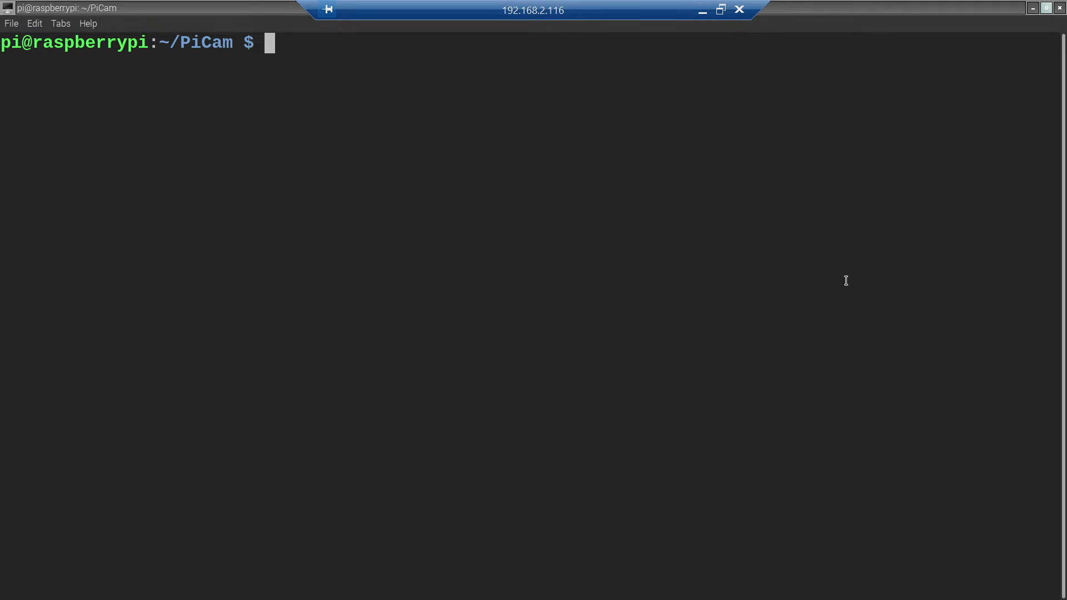
Capture a photo with raspistill -o pico.jpg in the PiCam folder.
text(raspi)
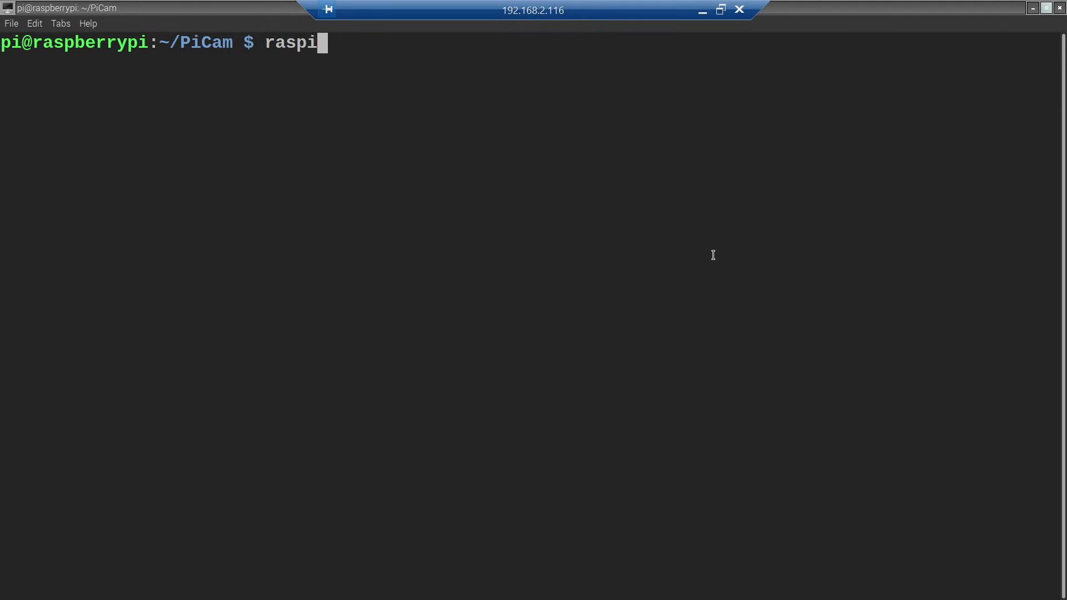
text(still -o)
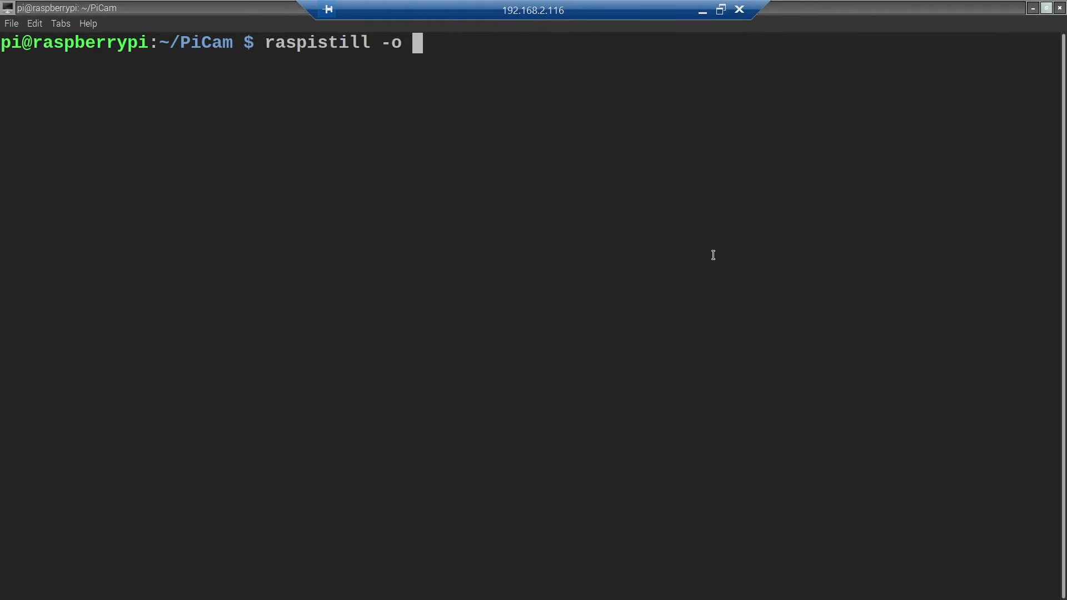
text(pico.j)
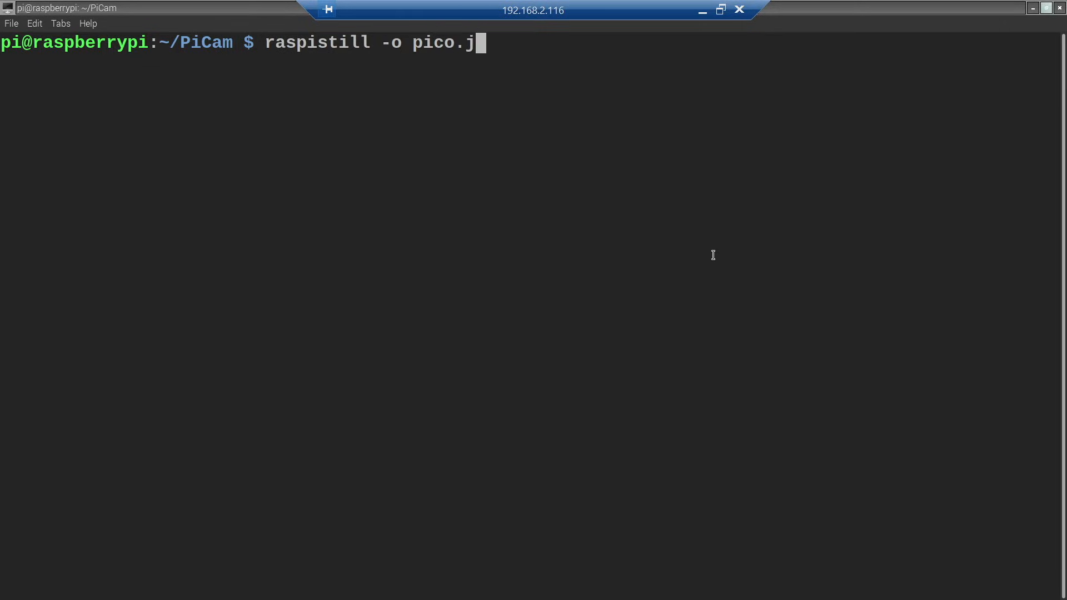
text(pg)
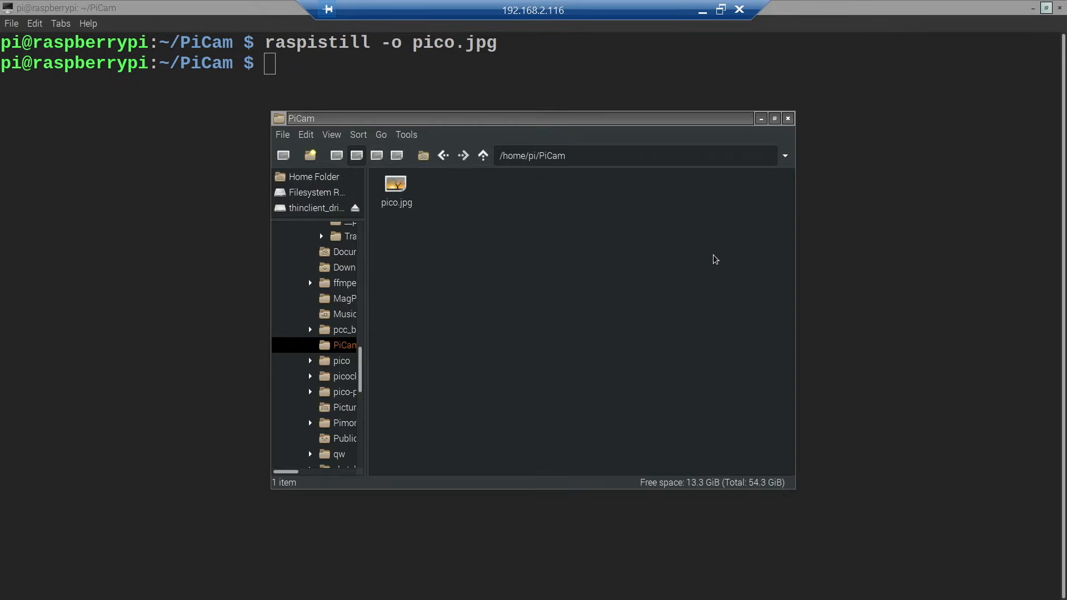
mouse_move(407, 233)
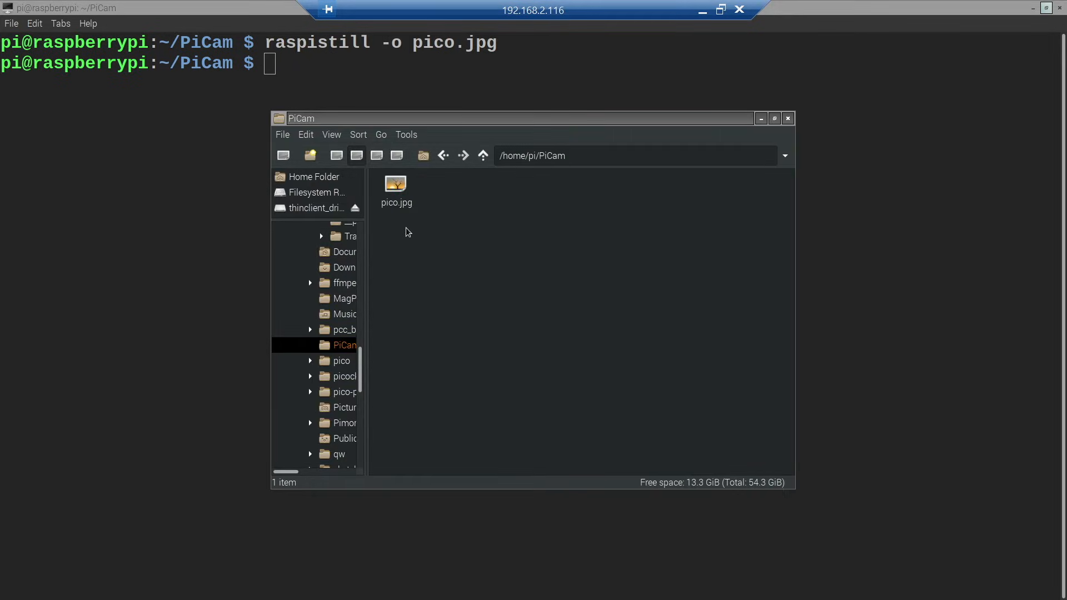
View pico.jpg showing the Pico board, then close the viewer back to the terminal.
double_click(396, 183)
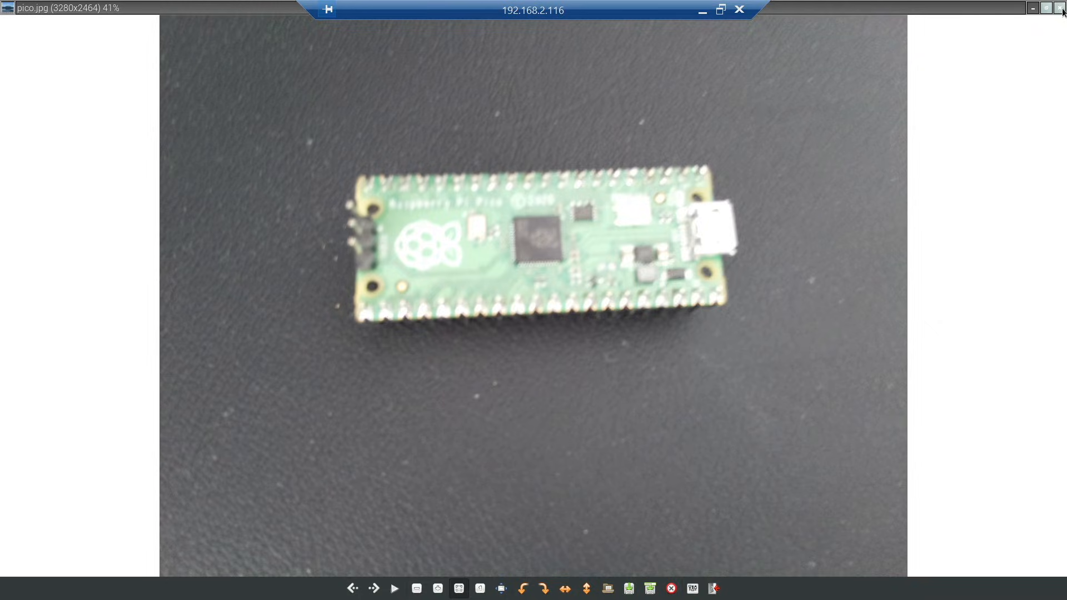
click(738, 11)
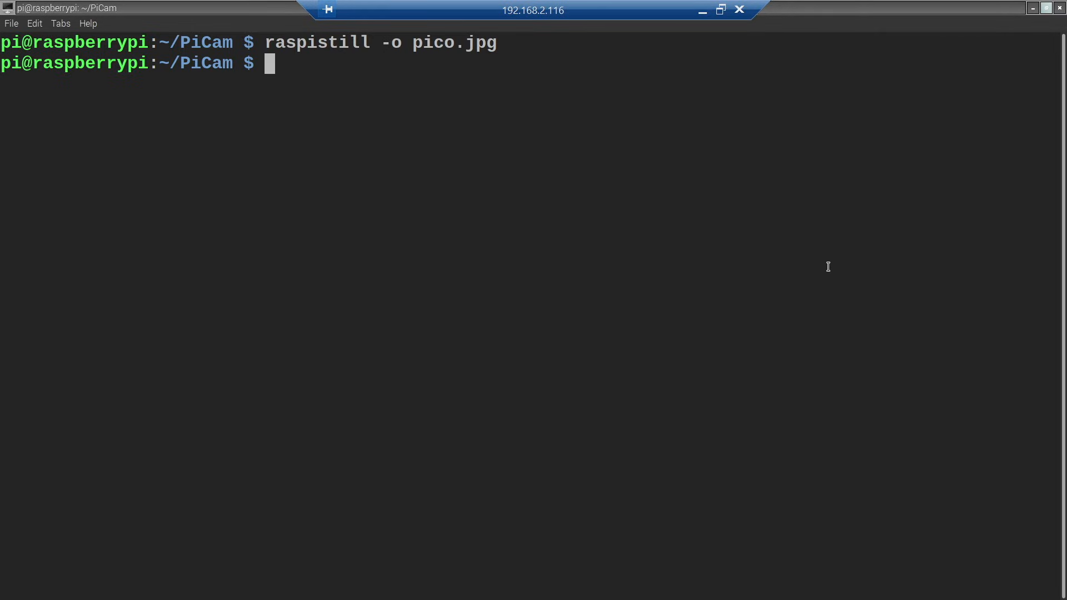
List raspistill --help and scroll to its exposure, AWB, effect and metering mode notes.
text(raspistill)
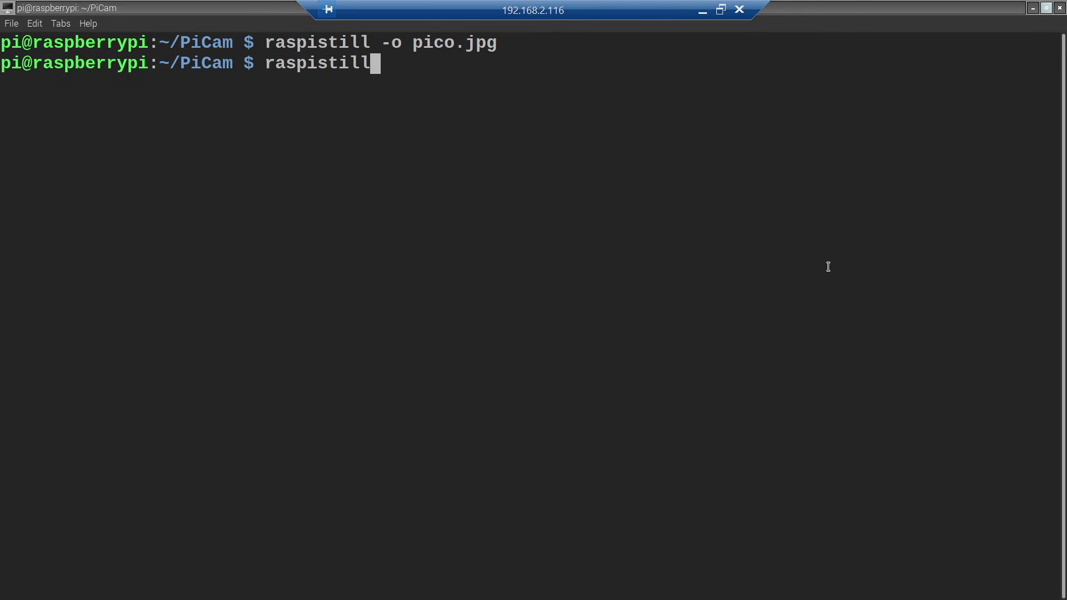
text(--help)
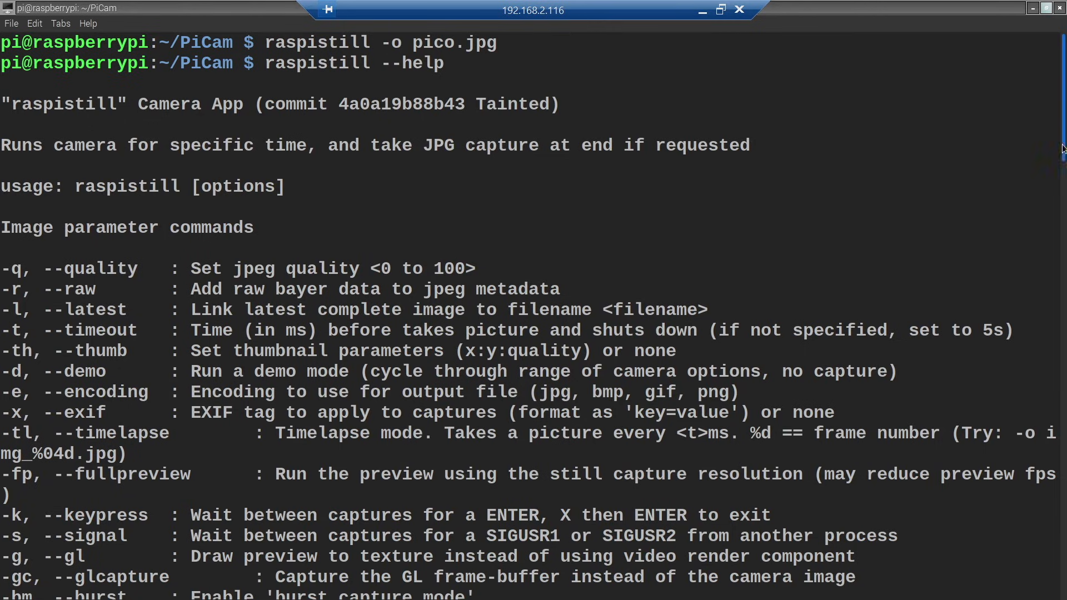
scroll(down, 3)
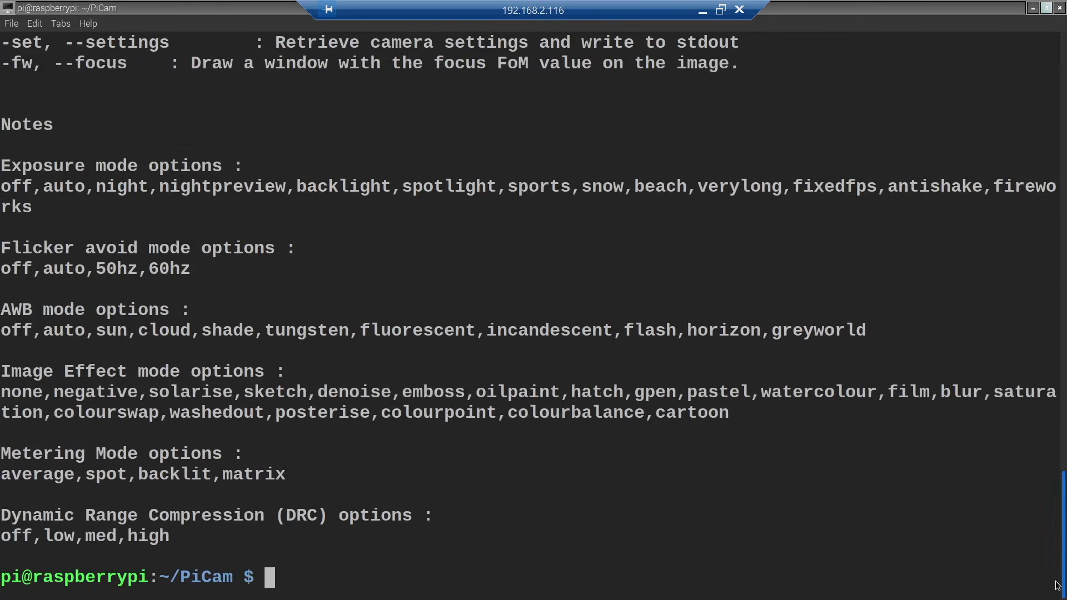